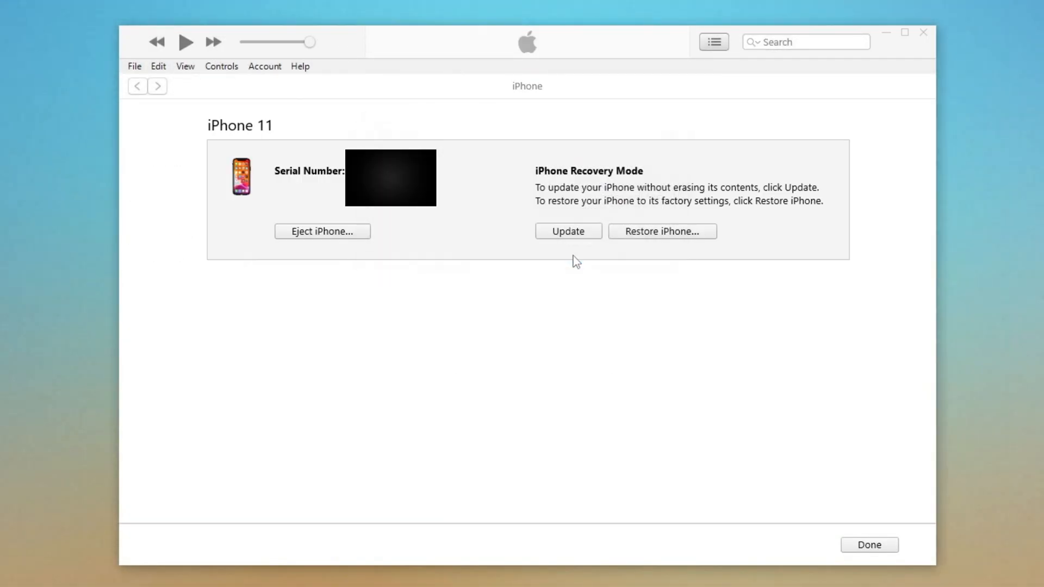
# Update the recovery-mode iPhone 11 in iTunes, keeping its contents.
pyautogui.click(568, 231)
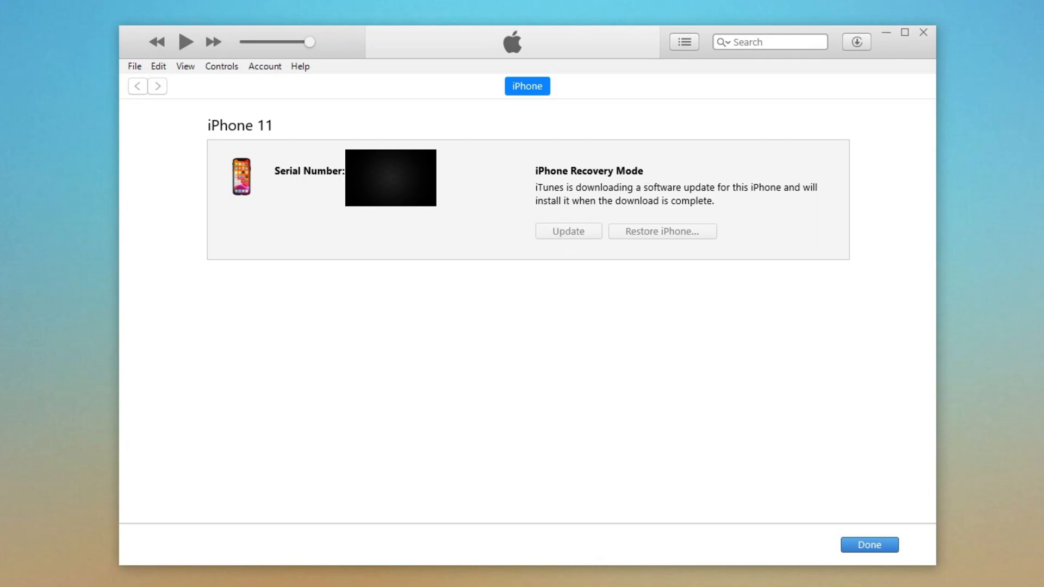
# Show the iPhone Software Update download progress in the iTunes downloads list.
pyautogui.click(856, 41)
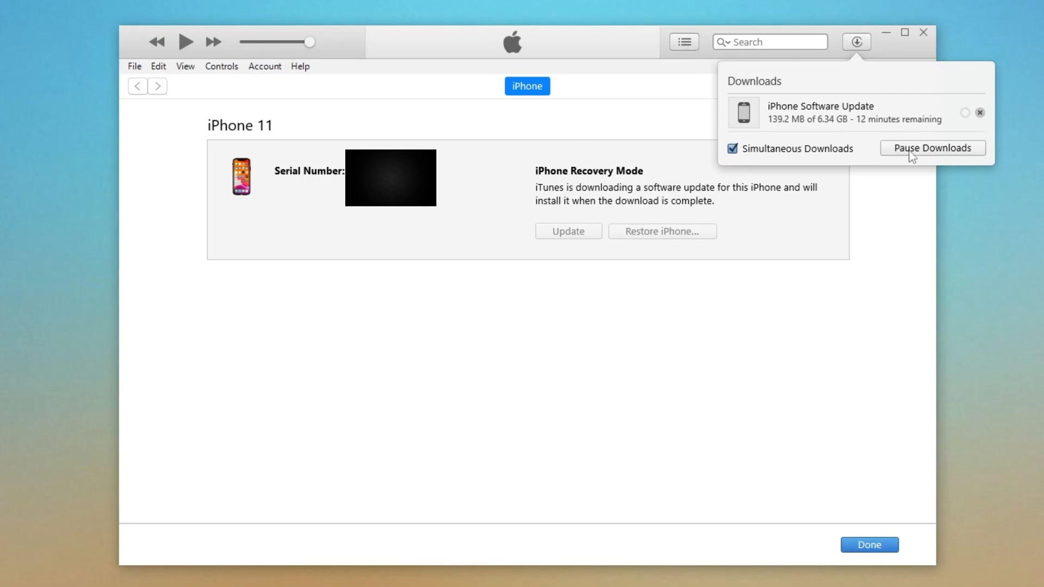
pyautogui.moveTo(261, 341)
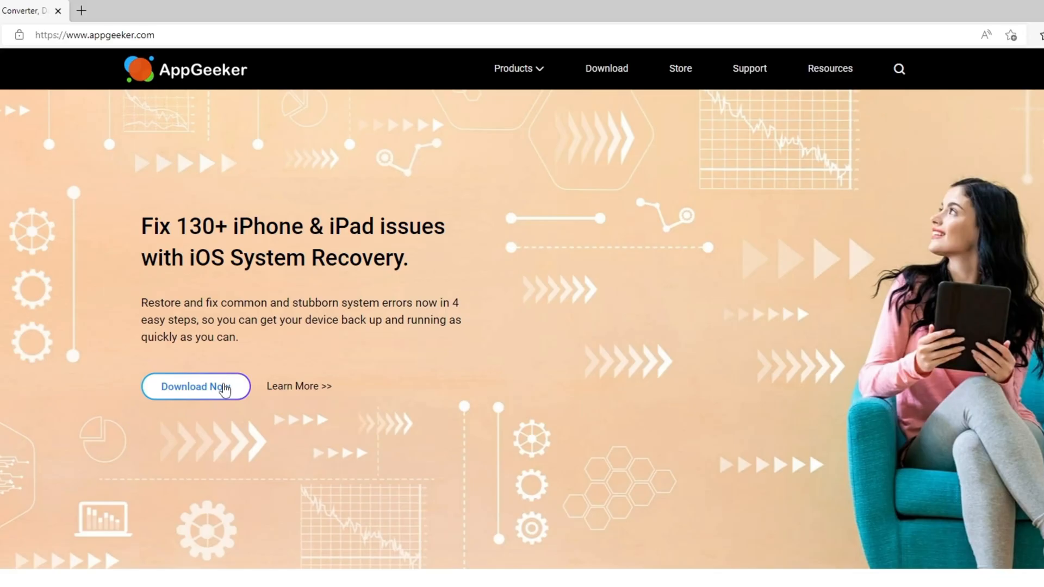
pyautogui.moveTo(465, 370)
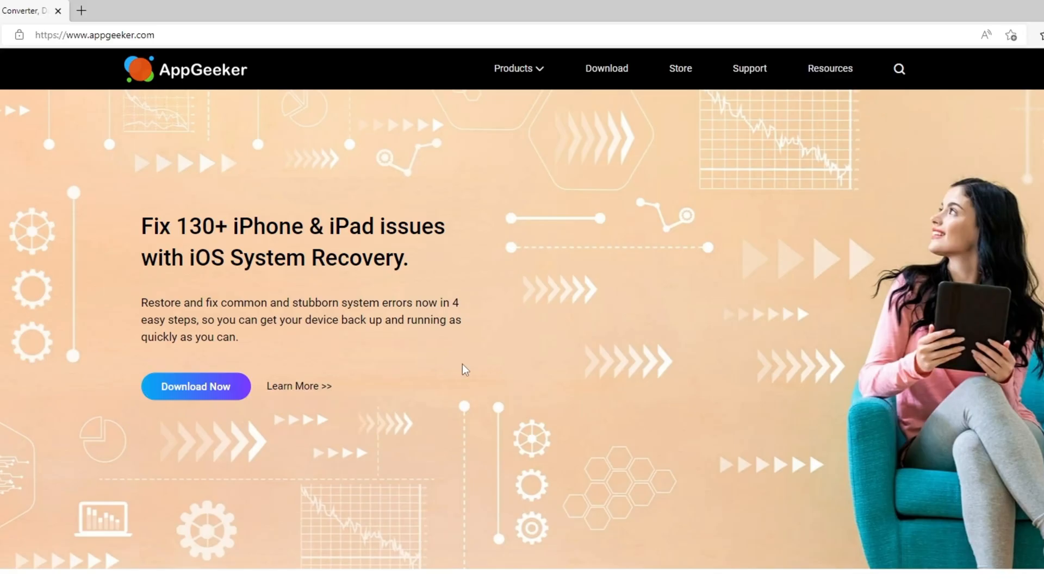
# Download iOS System Recovery from the AppGeeker homepage banner.
pyautogui.click(194, 386)
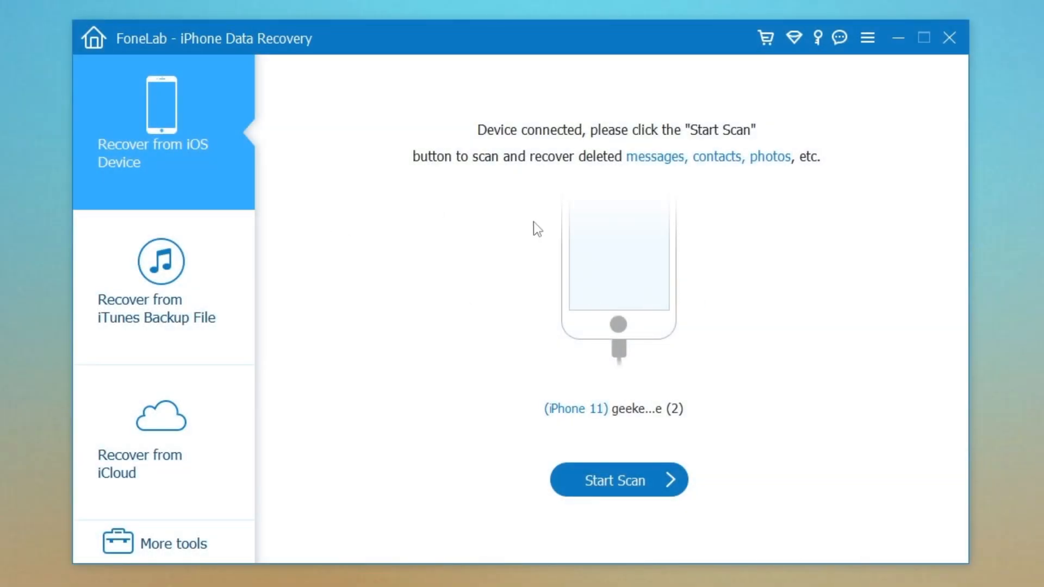
pyautogui.moveTo(408, 515)
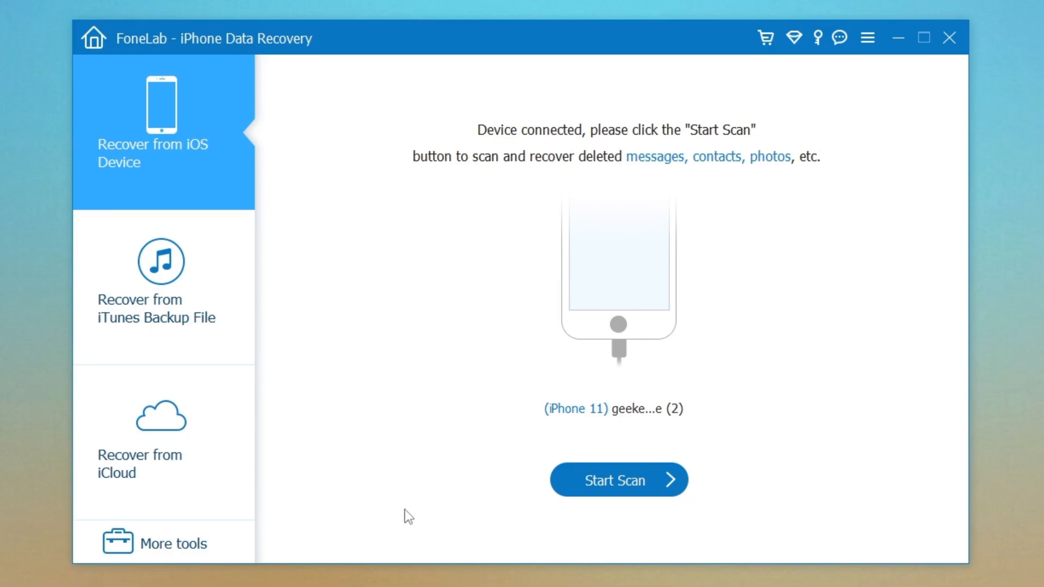
pyautogui.moveTo(515, 155)
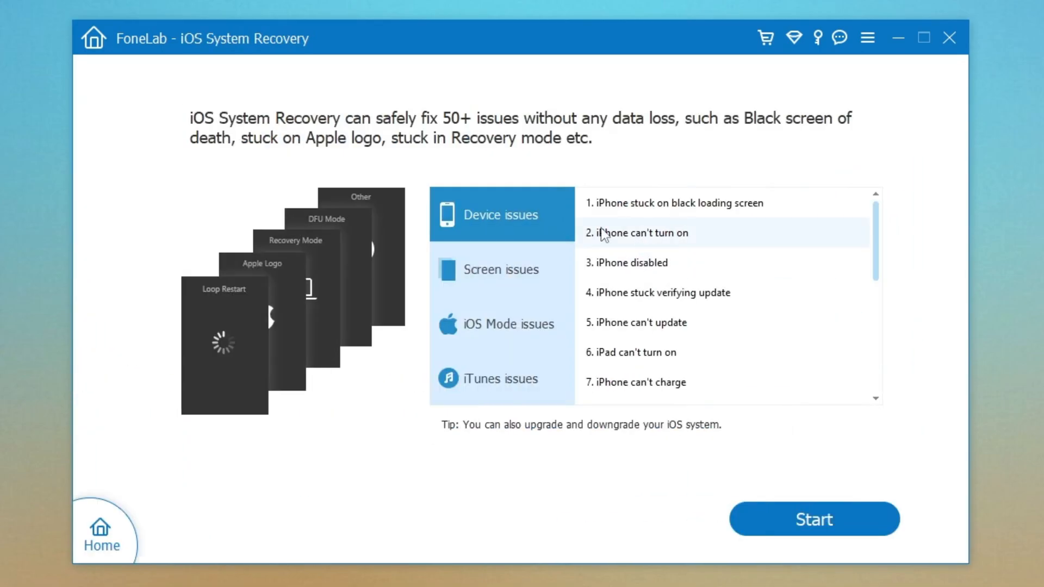
pyautogui.scroll(-3)
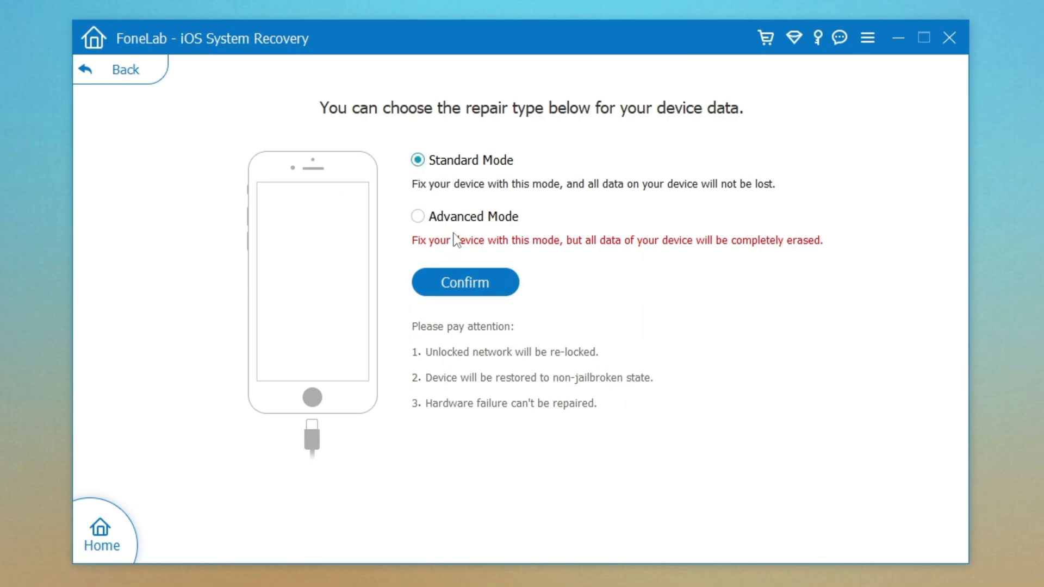
pyautogui.moveTo(464, 280)
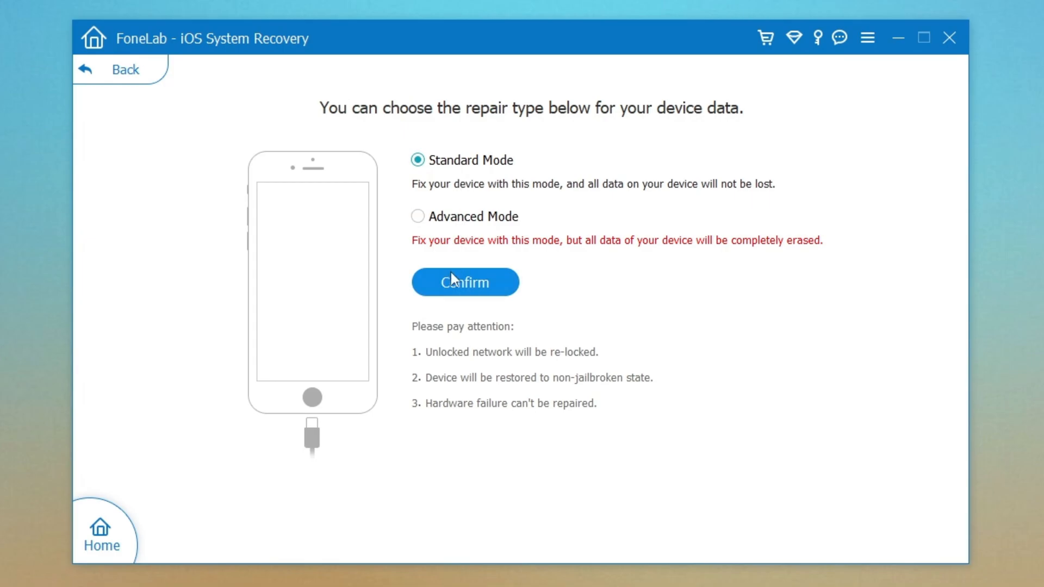
# Confirm Standard Mode repair so the iPhone 11's data is kept.
pyautogui.click(464, 281)
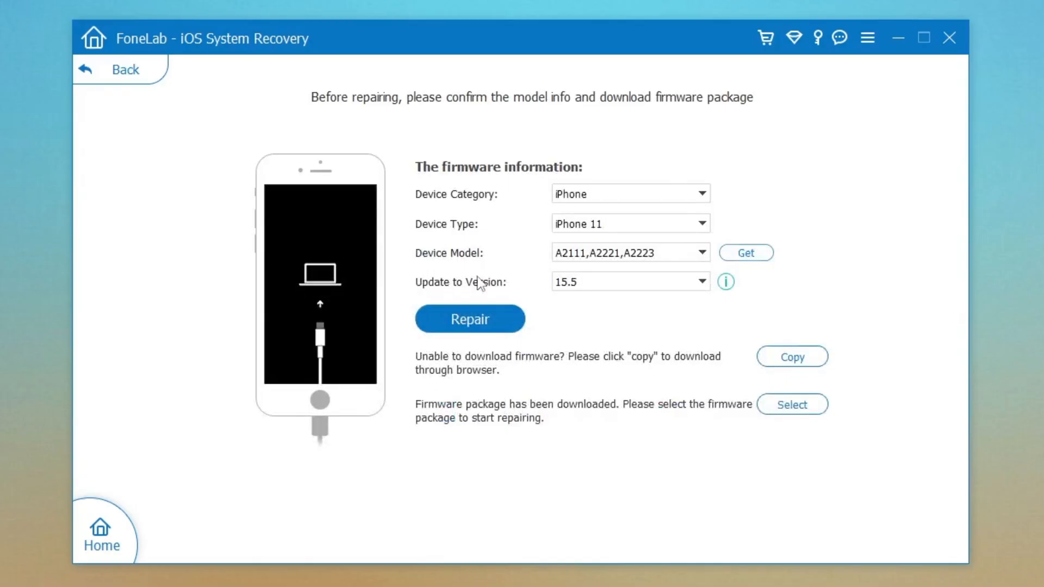
pyautogui.moveTo(601, 306)
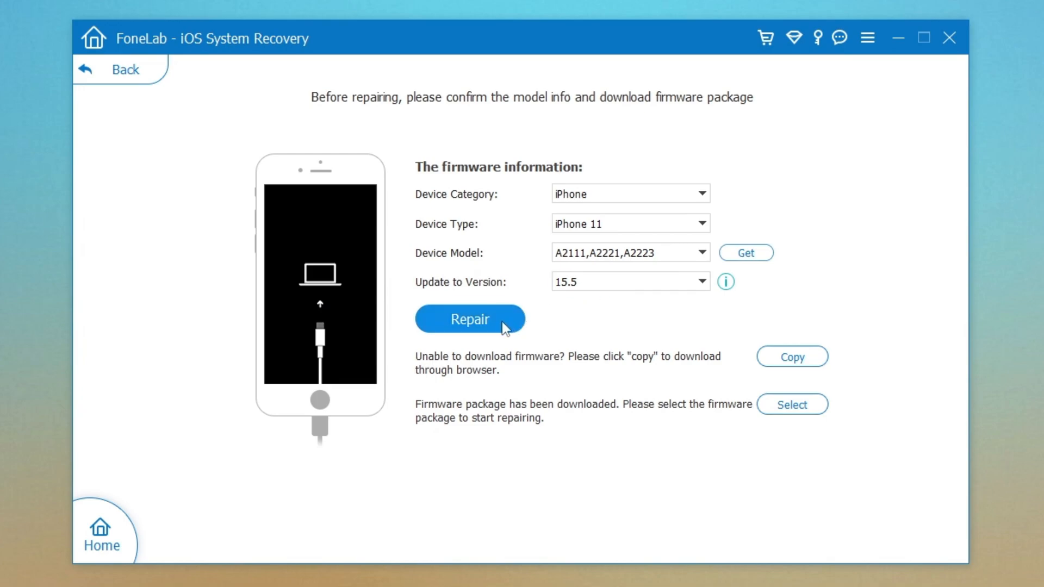
# Start repairing the iPhone 11 with the iOS 15.5 firmware.
pyautogui.click(470, 319)
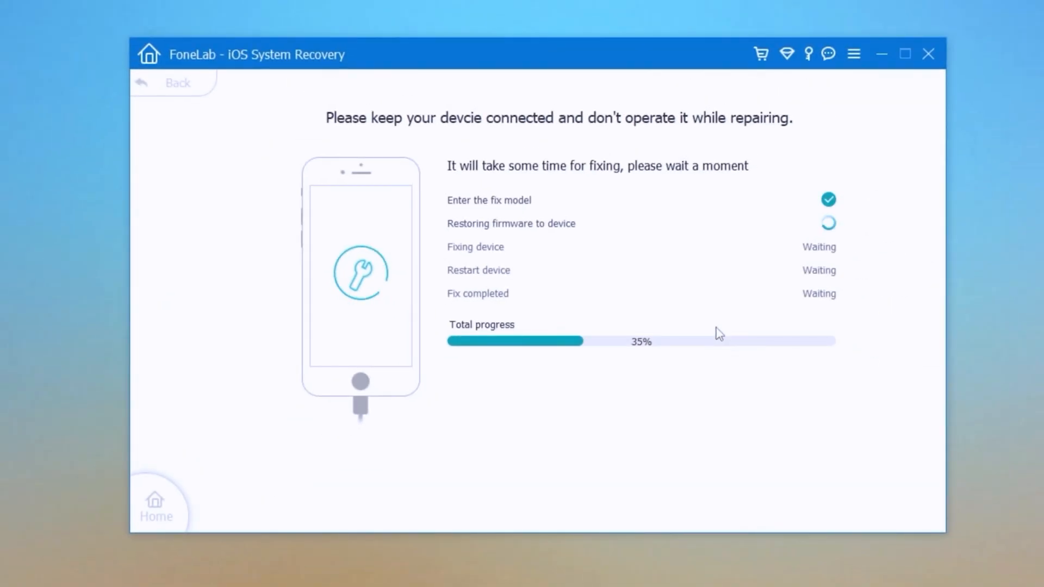
pyautogui.moveTo(653, 174)
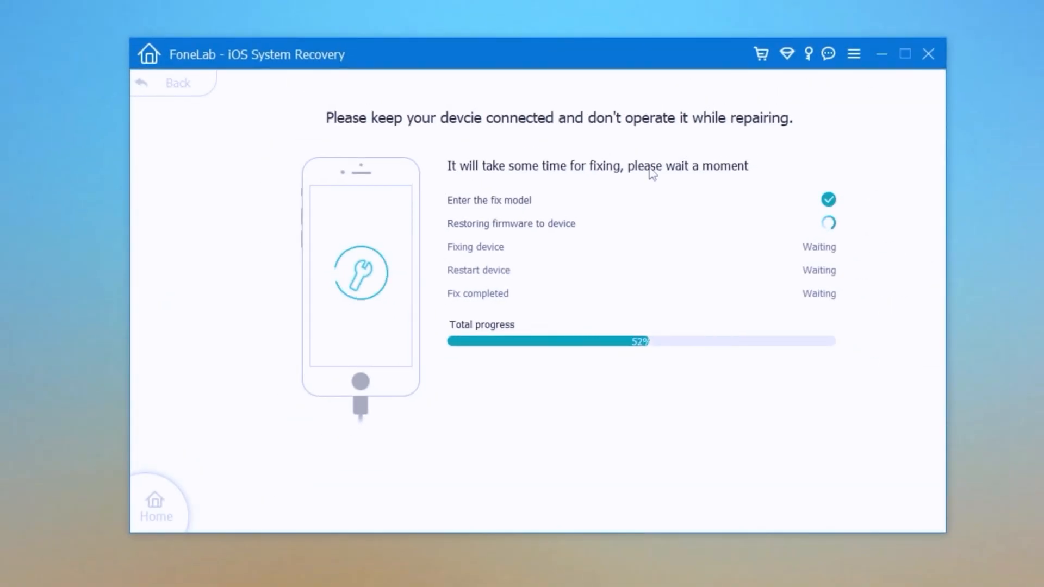